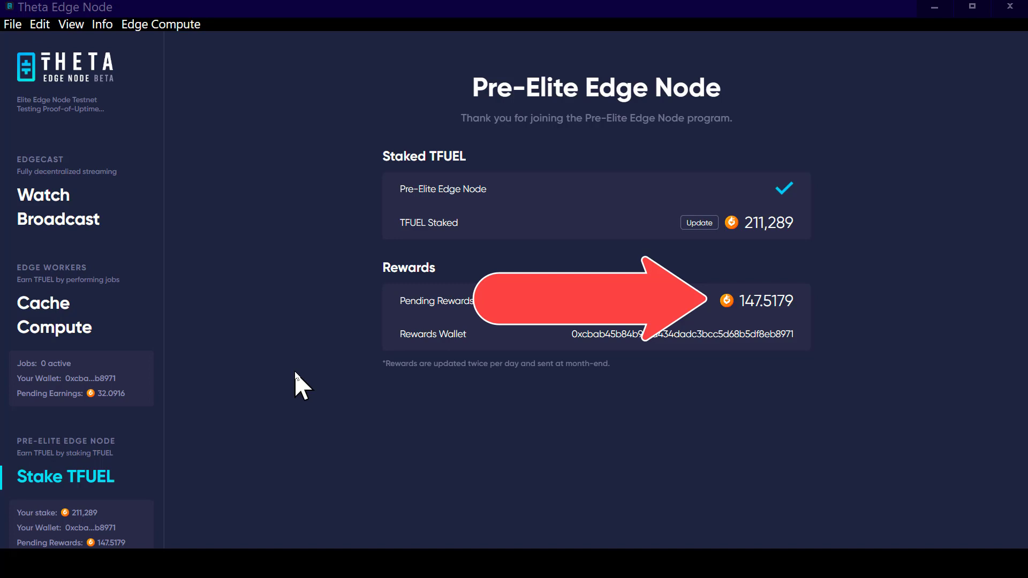
mouse_move(351, 364)
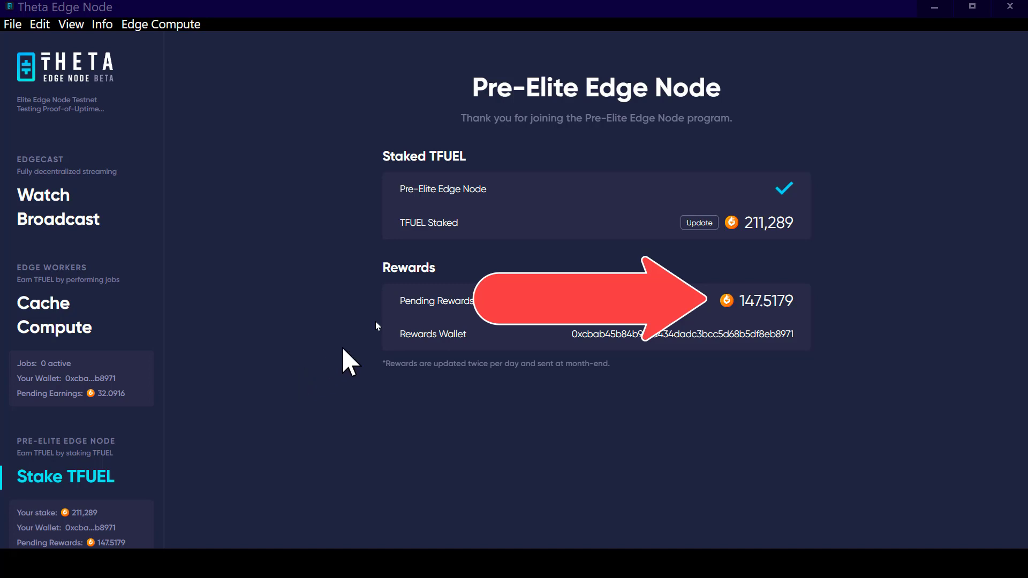
mouse_move(141, 328)
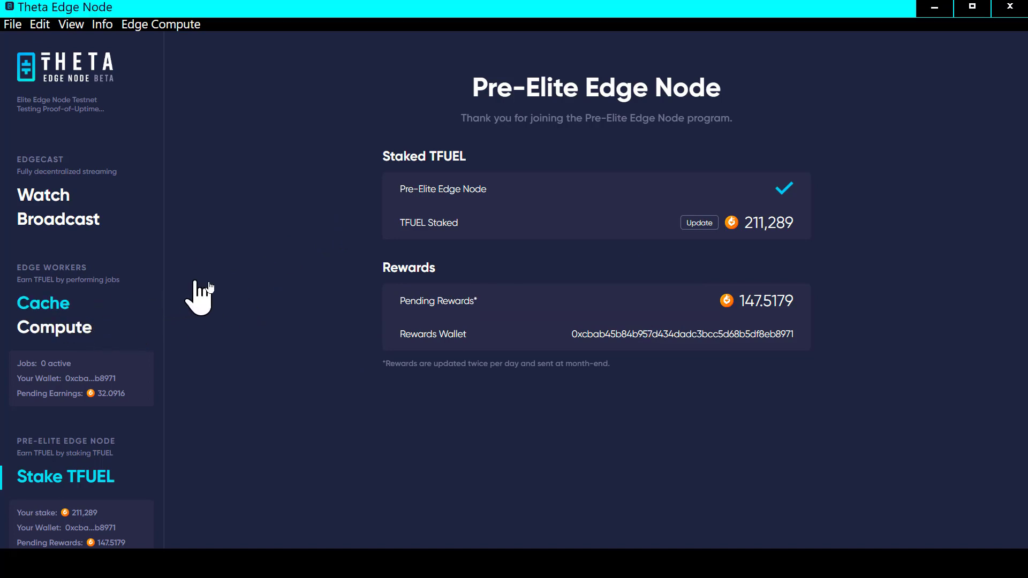
Open Cache Compute to view Edge Workers earnings of 32.0916, with Cache and Compute disabled
left_click(42, 303)
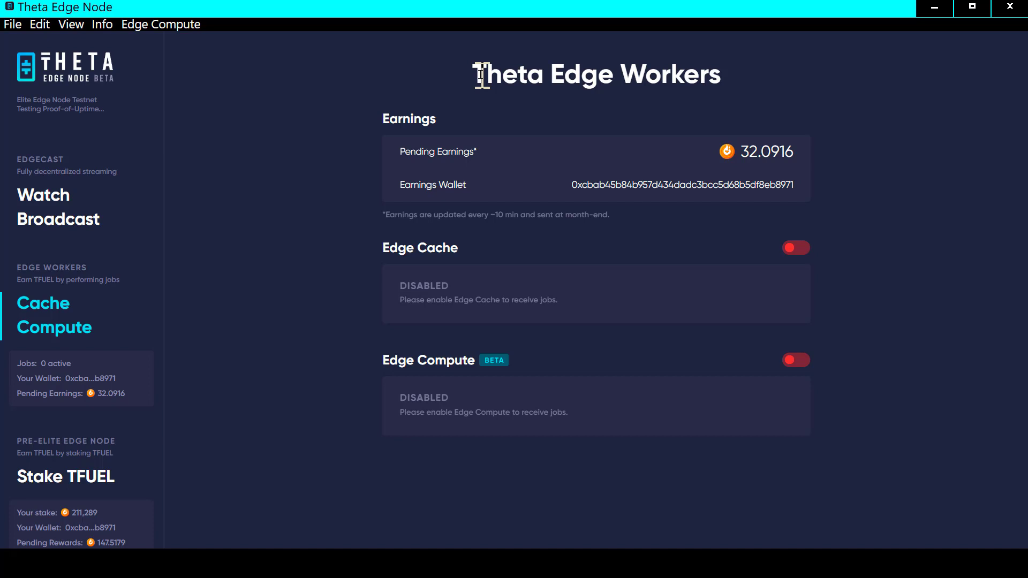
mouse_move(344, 341)
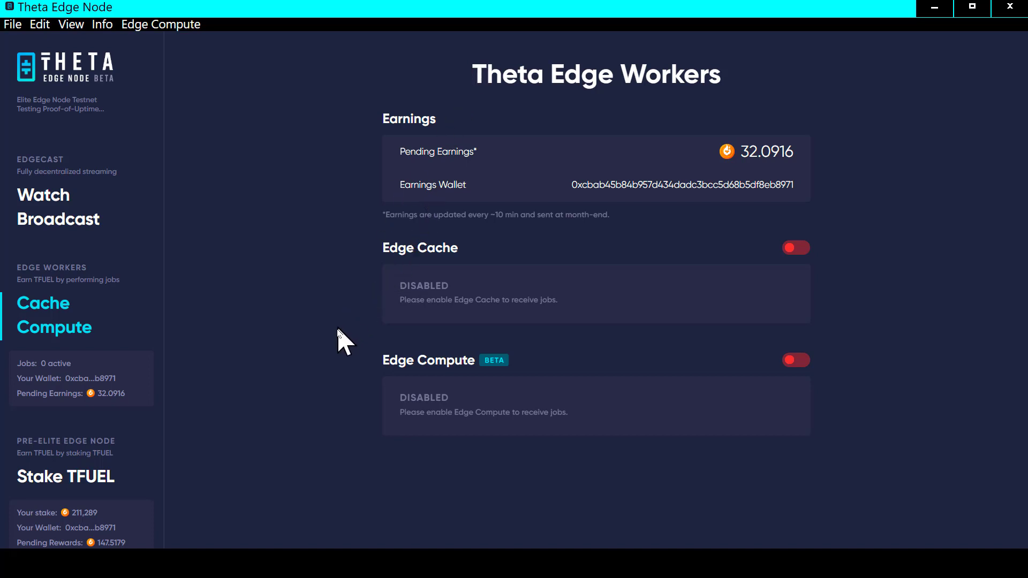
mouse_move(65, 477)
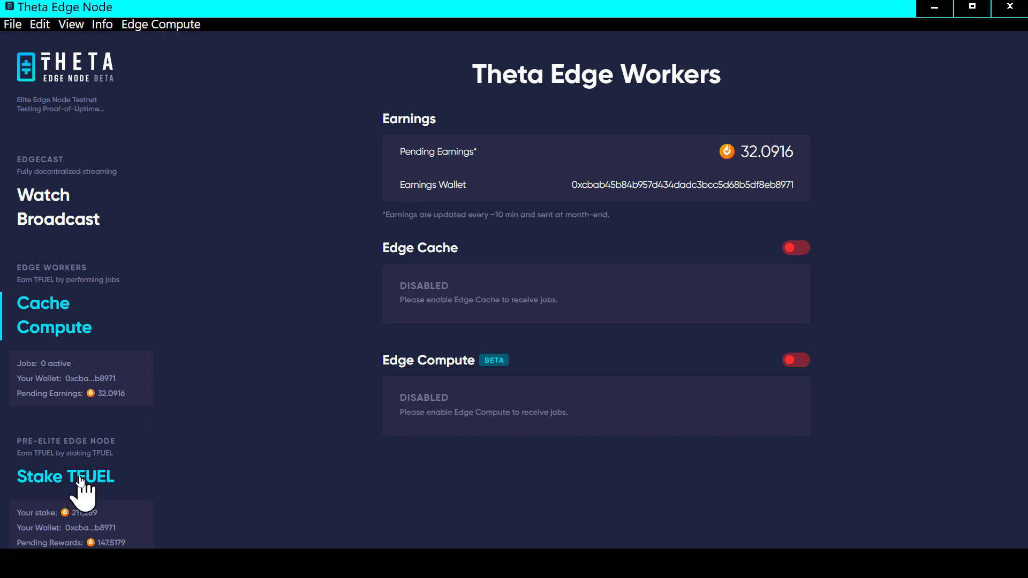
Go back to Stake TFUEL, where pending rewards still read 147.5179
left_click(64, 477)
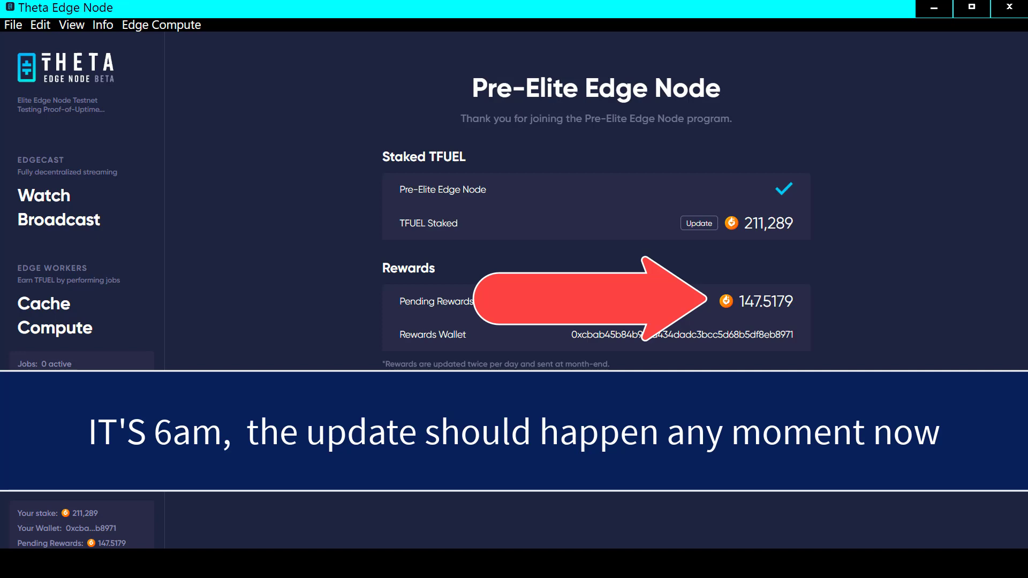
mouse_move(790, 500)
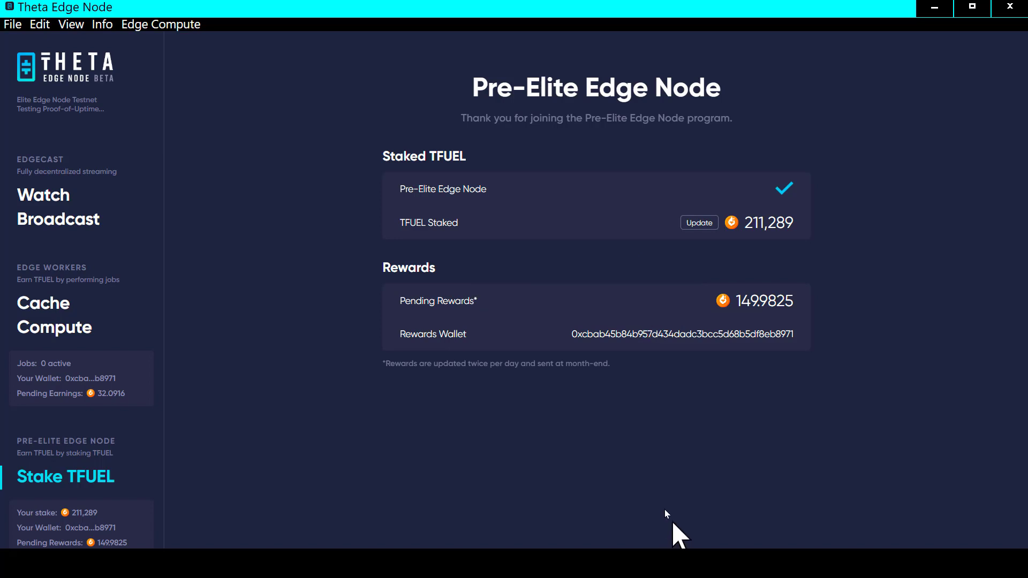
mouse_move(648, 395)
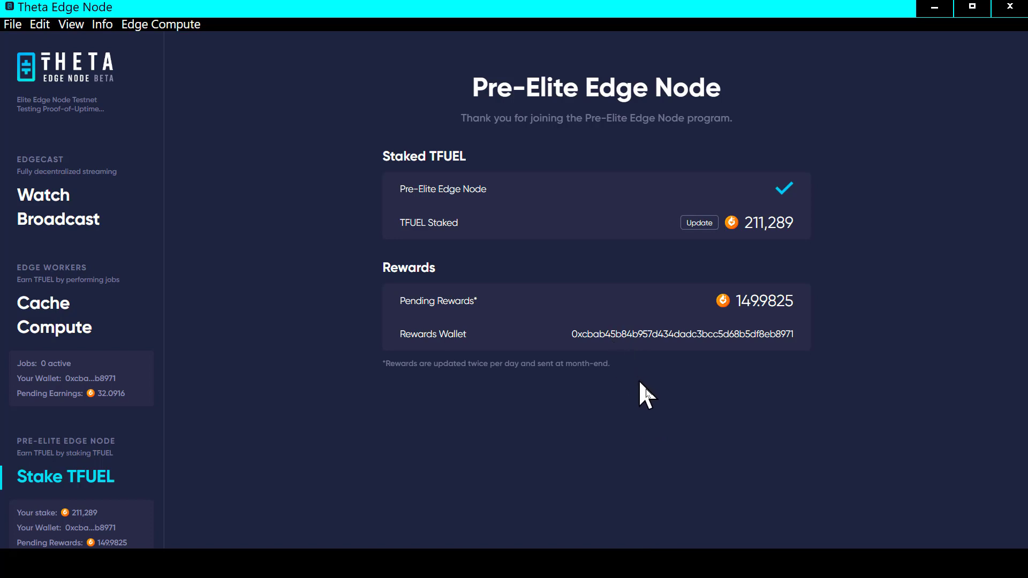
mouse_move(668, 429)
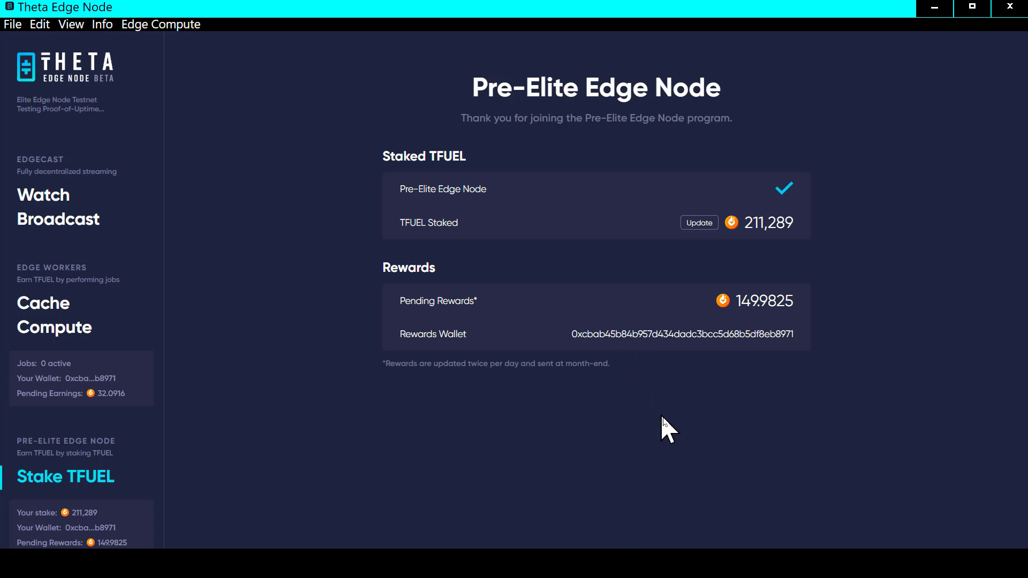
mouse_move(681, 429)
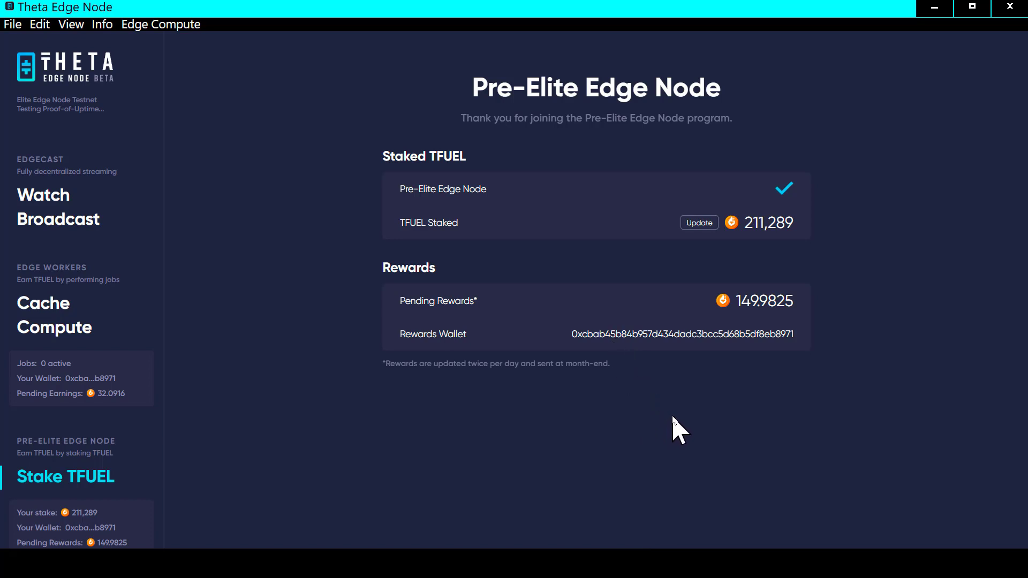
mouse_move(162, 425)
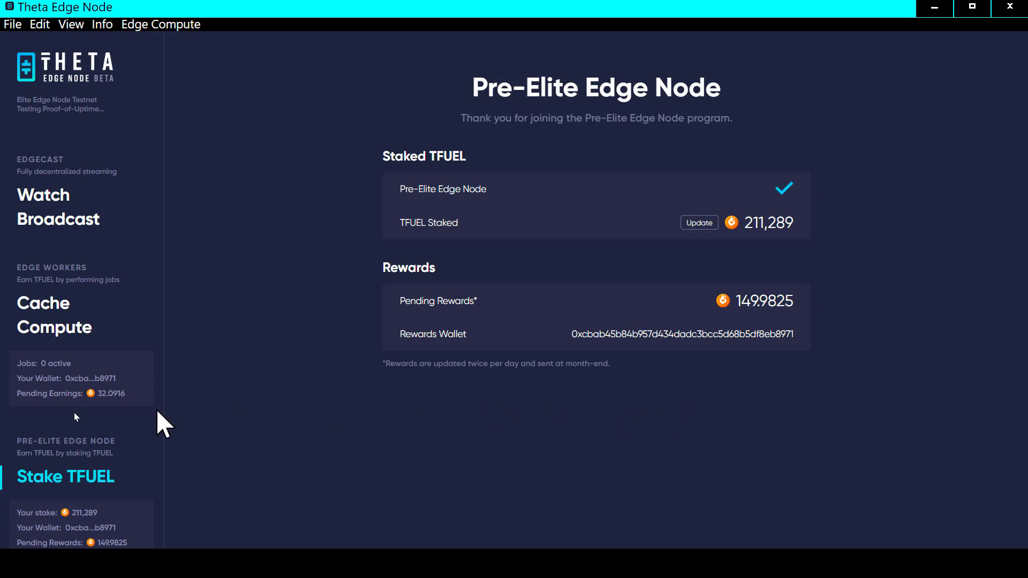
mouse_move(29, 298)
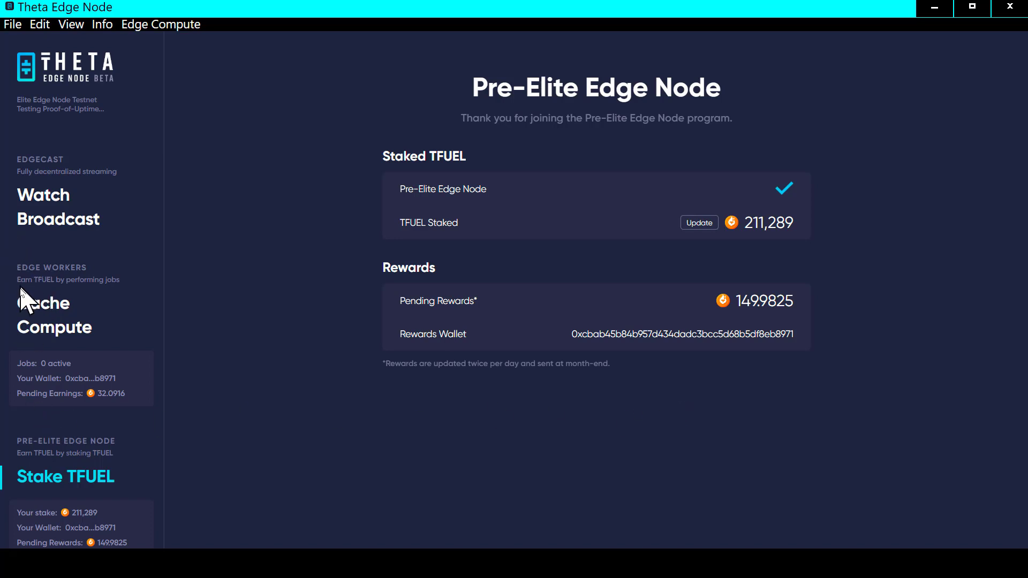
After rewards reach 149.9825, reopen Cache Compute showing earnings of 32.0916
left_click(43, 303)
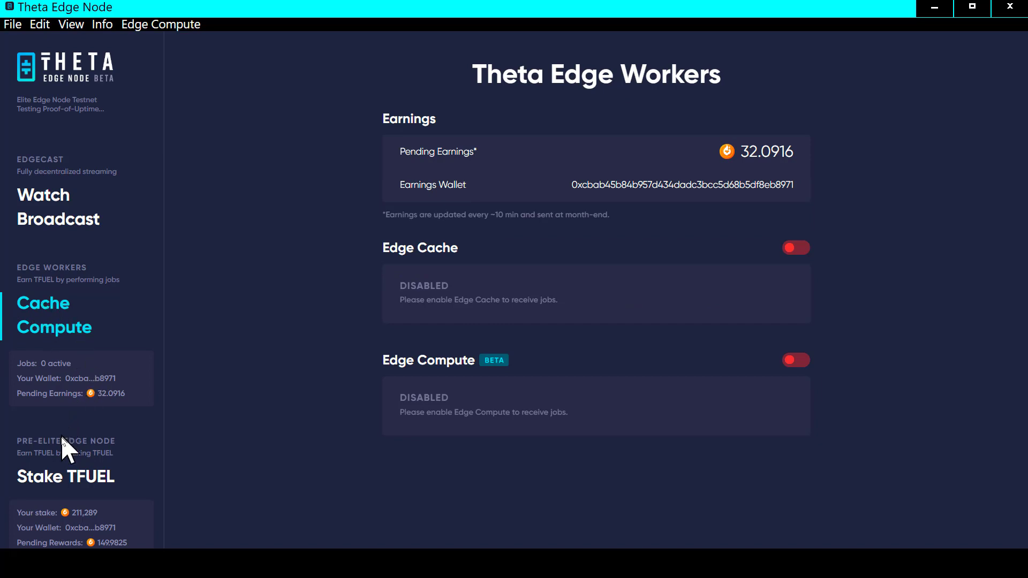
mouse_move(65, 476)
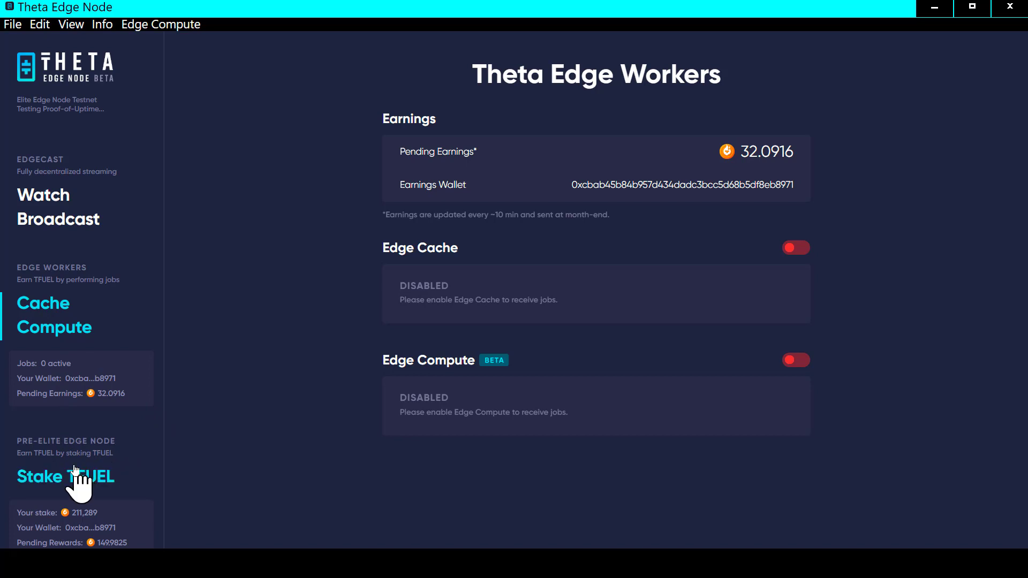
left_click(65, 477)
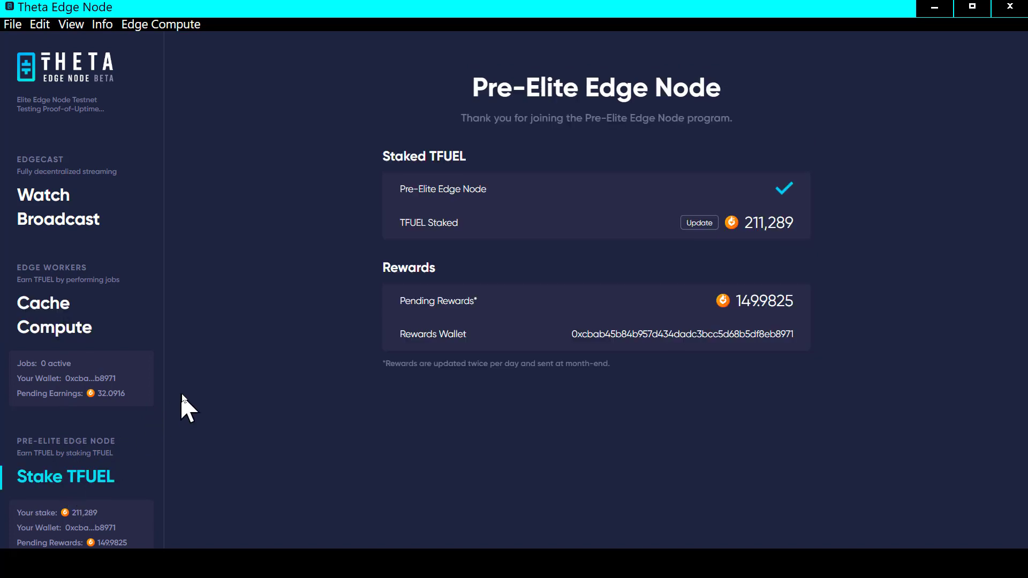